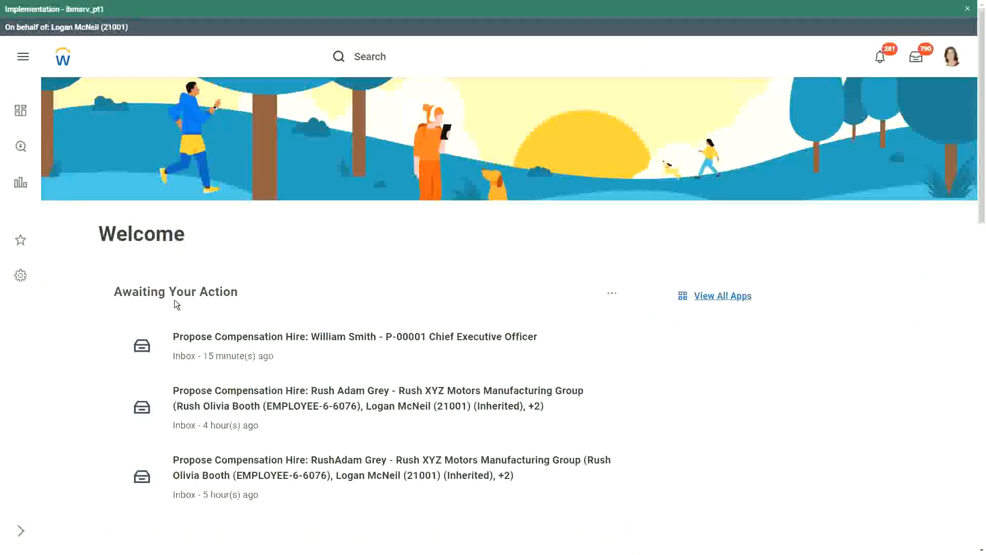
pyautogui.moveTo(485, 97)
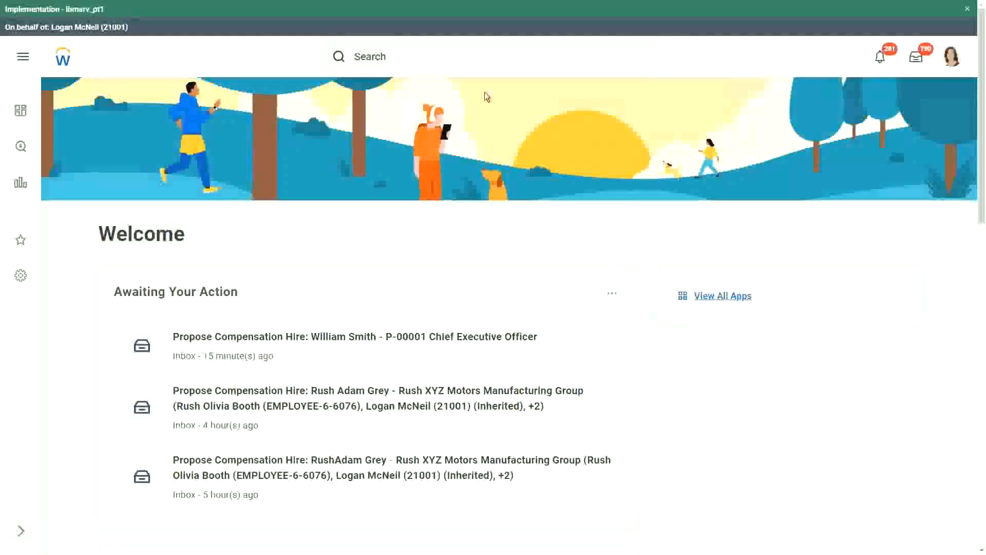
# Search Workday for 'cre calc field' to find the Create Calculated Field task
pyautogui.click(370, 55)
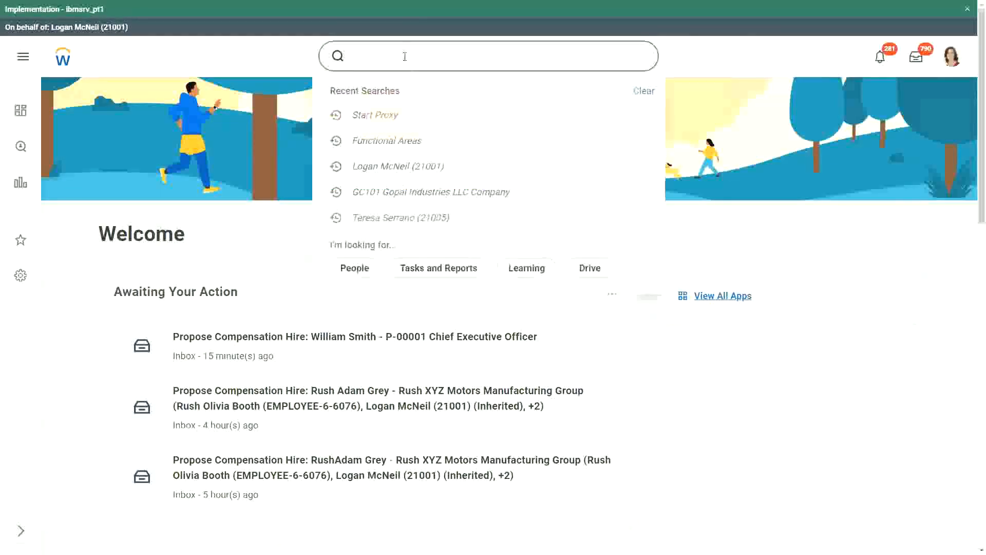
pyautogui.write('cre')
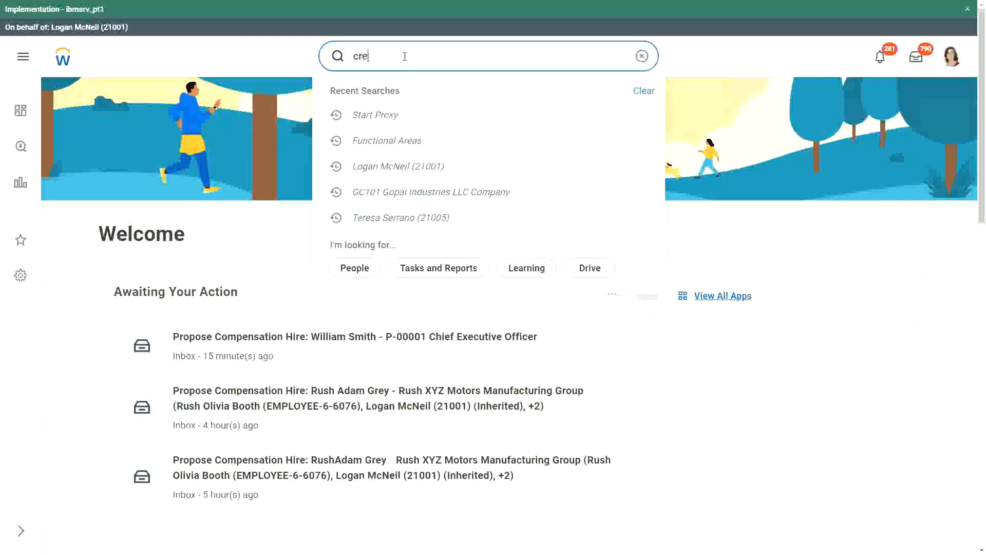
pyautogui.write('calc field')
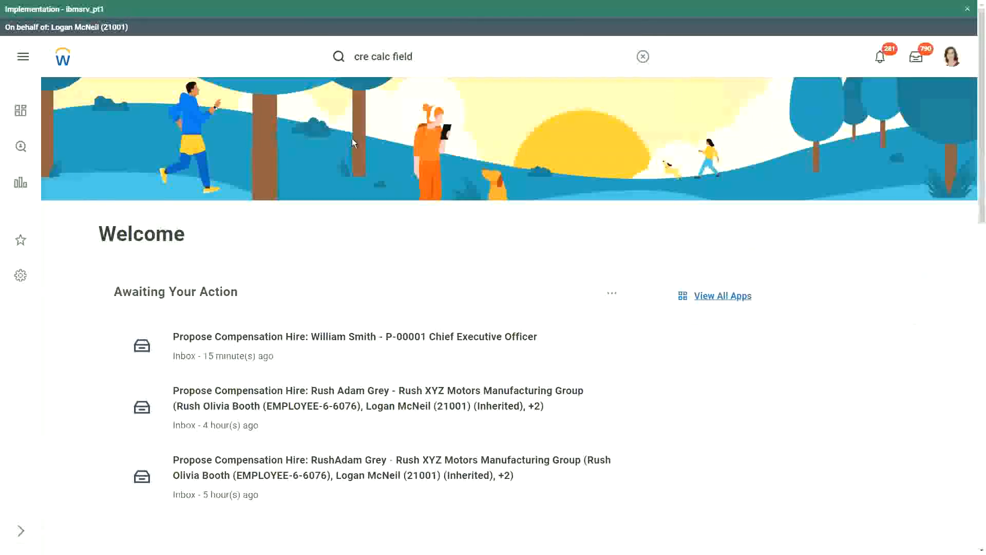
# Start Create Calculated Field and name the field 'CF-WW-Eval Exp-Test'
pyautogui.click(643, 57)
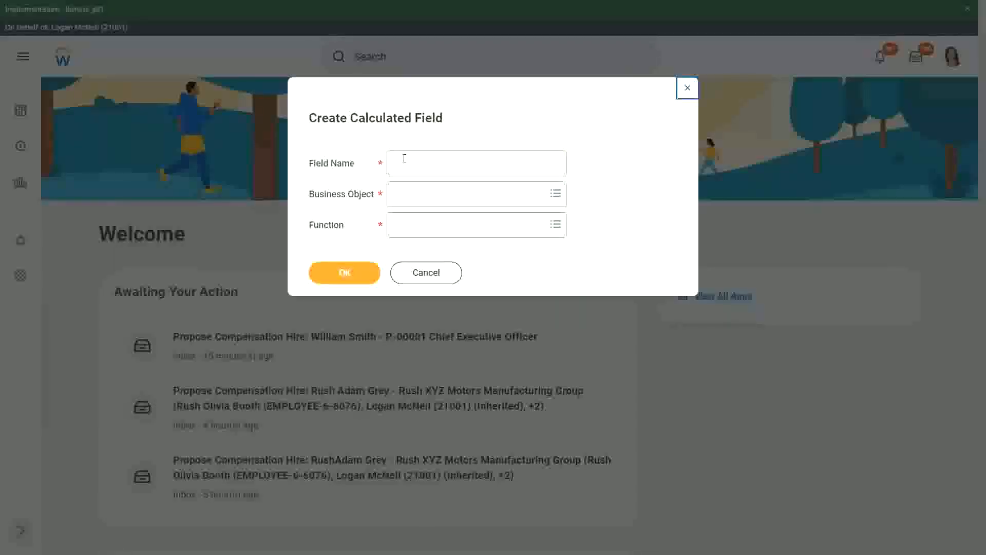
pyautogui.click(476, 163)
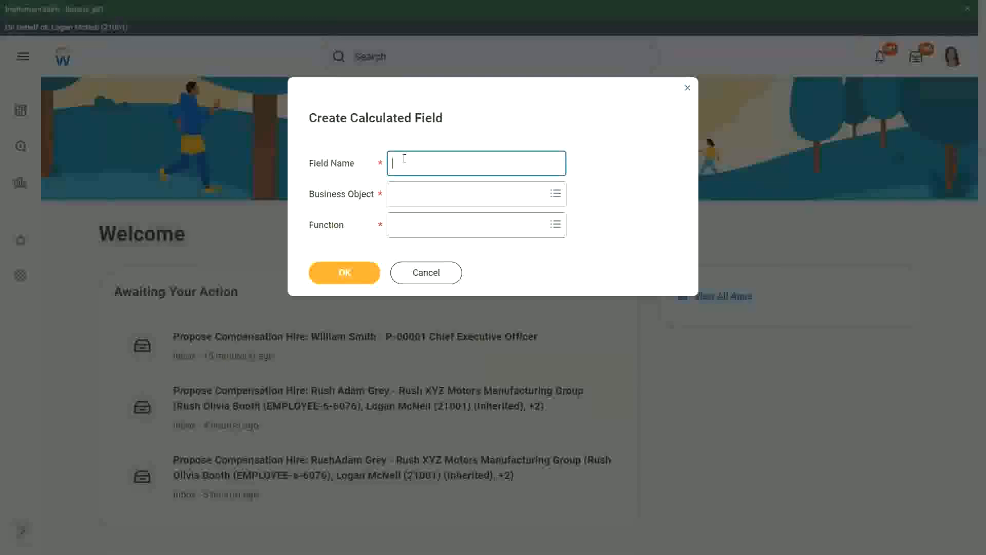
pyautogui.write('CF-WW')
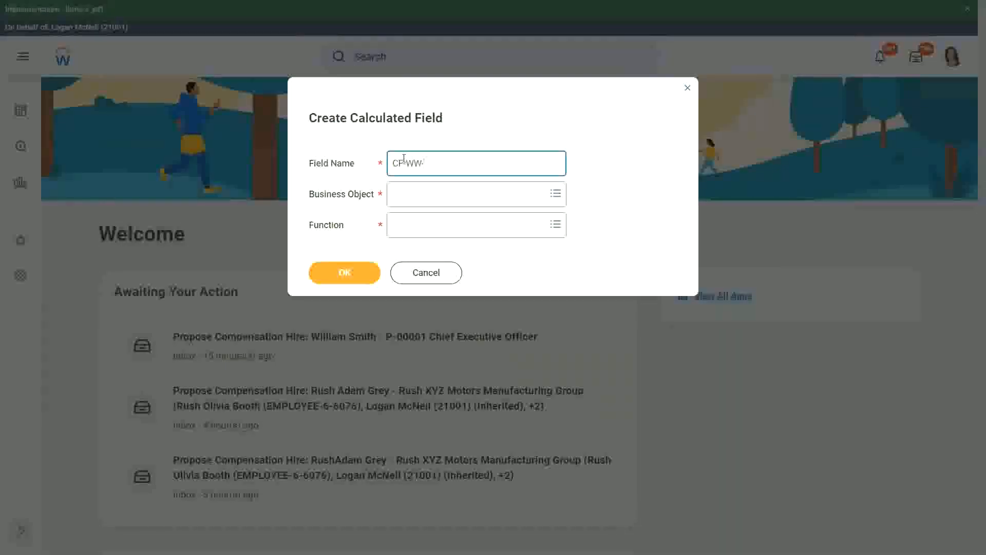
pyautogui.write('-E')
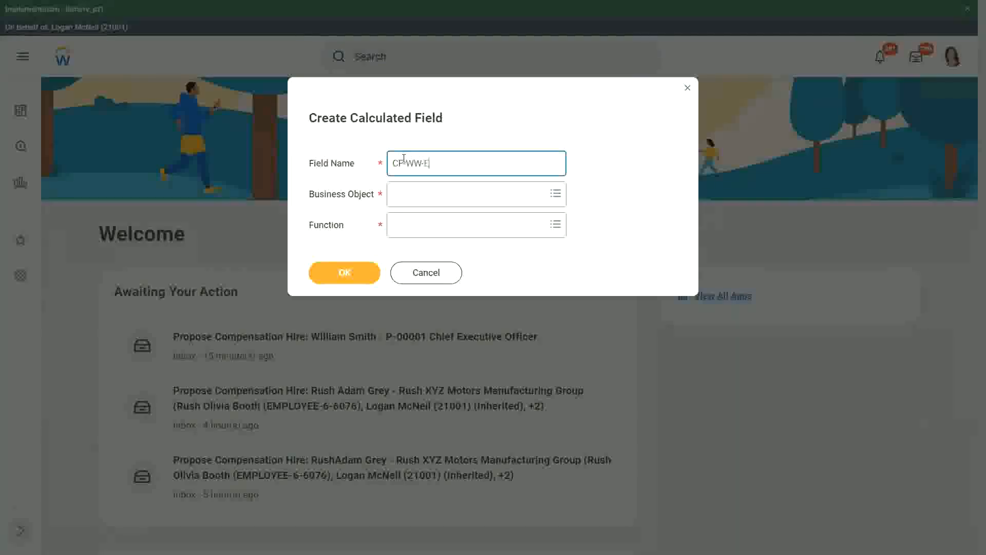
pyautogui.write('val E')
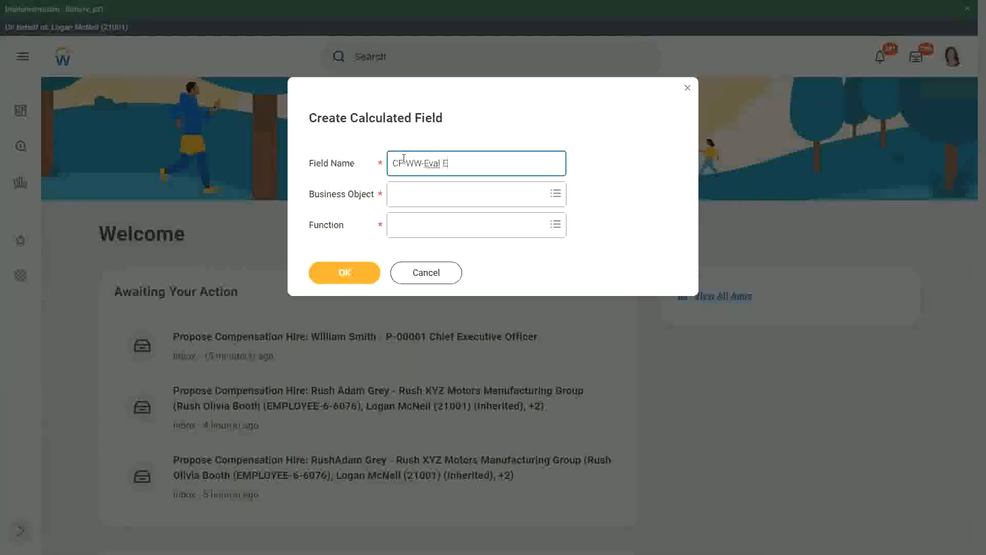
pyautogui.write('xp')
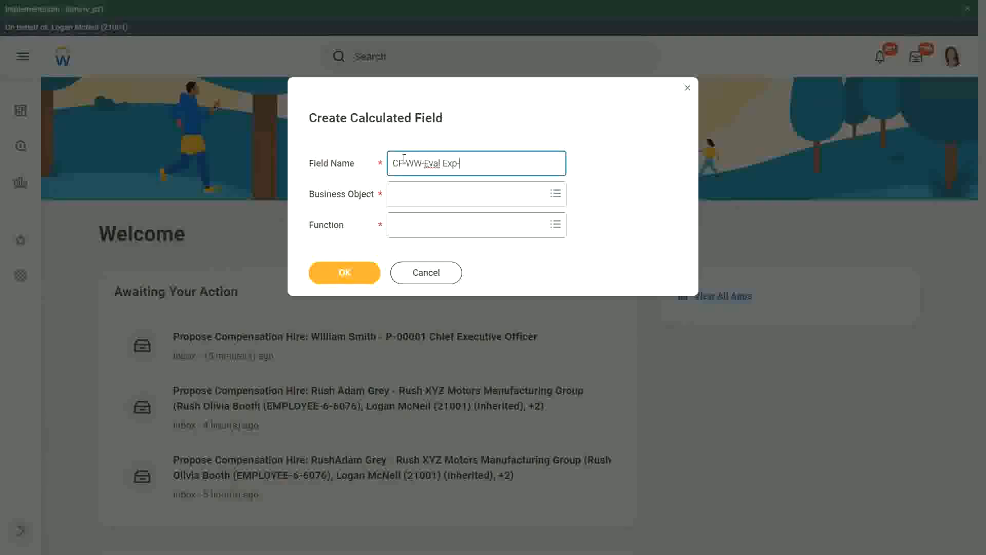
pyautogui.write('-Test')
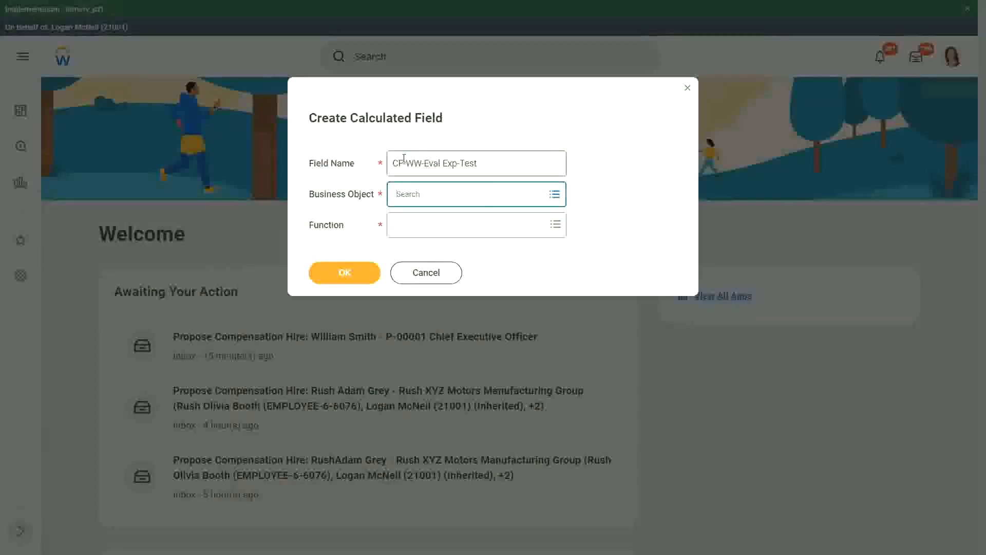
# Set the business object to Worker and the function to Evaluate Expression
pyautogui.write('worker')
pyautogui.click(476, 225)
pyautogui.write('eval exp')
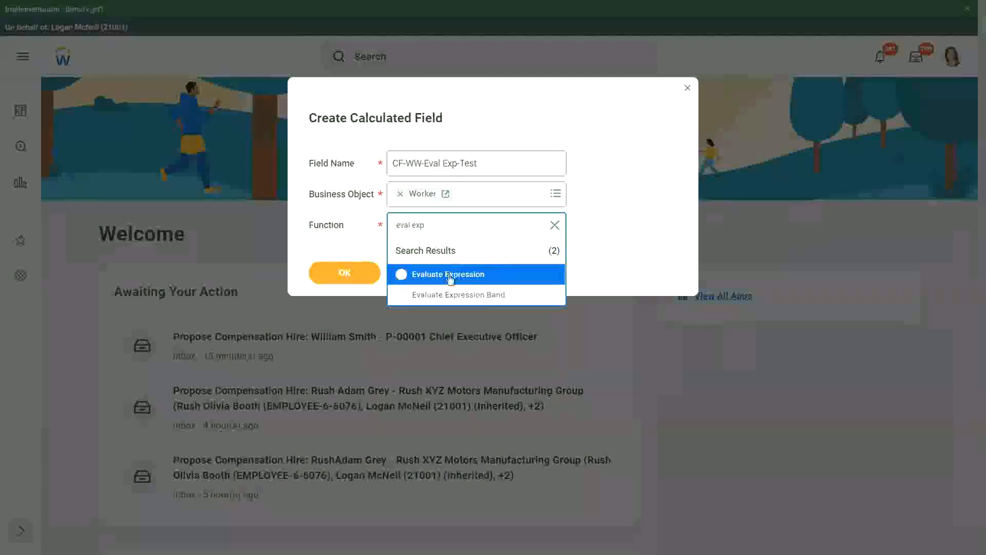
pyautogui.click(450, 273)
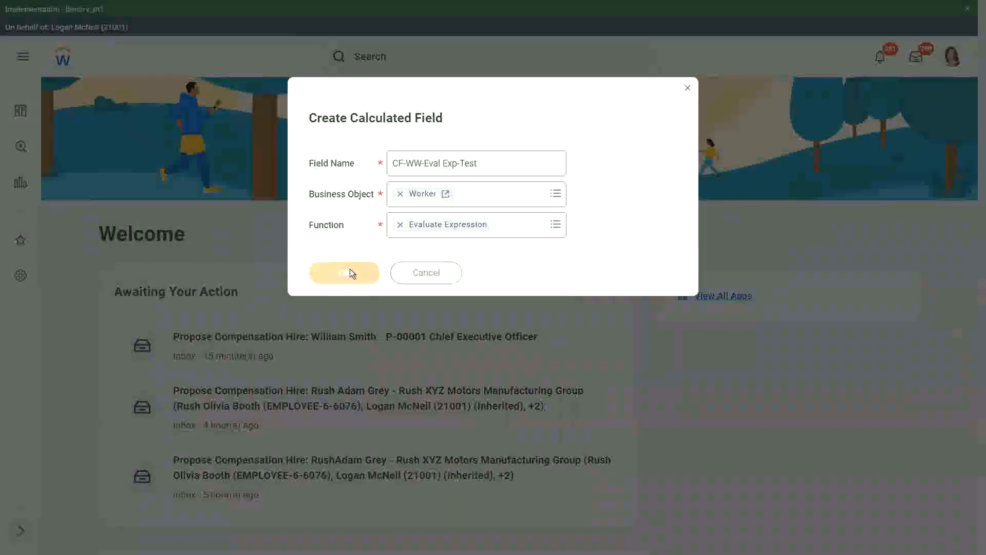
# Confirm into the Evaluate Expression form and note the Condition as 'Boolean or a T/F field'
pyautogui.click(344, 272)
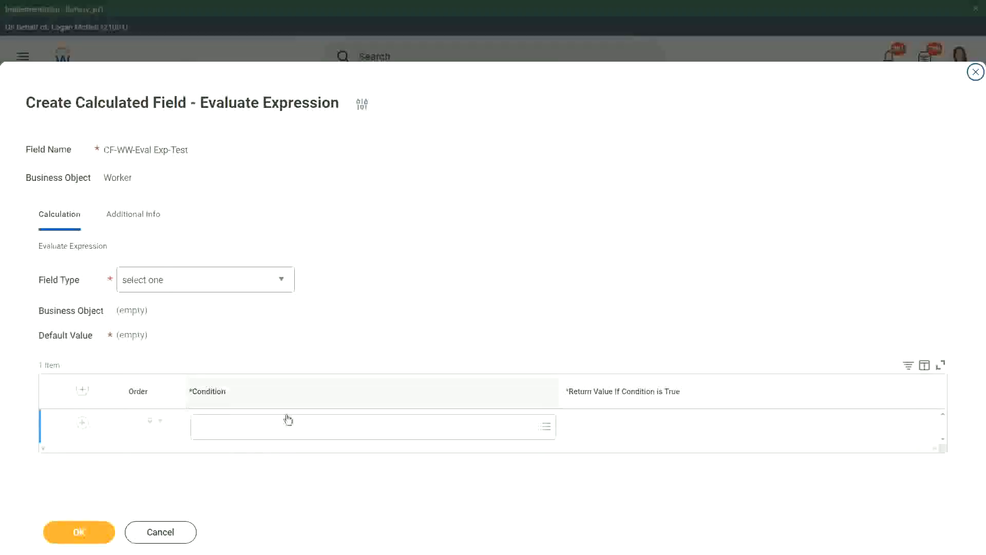
pyautogui.moveTo(236, 428)
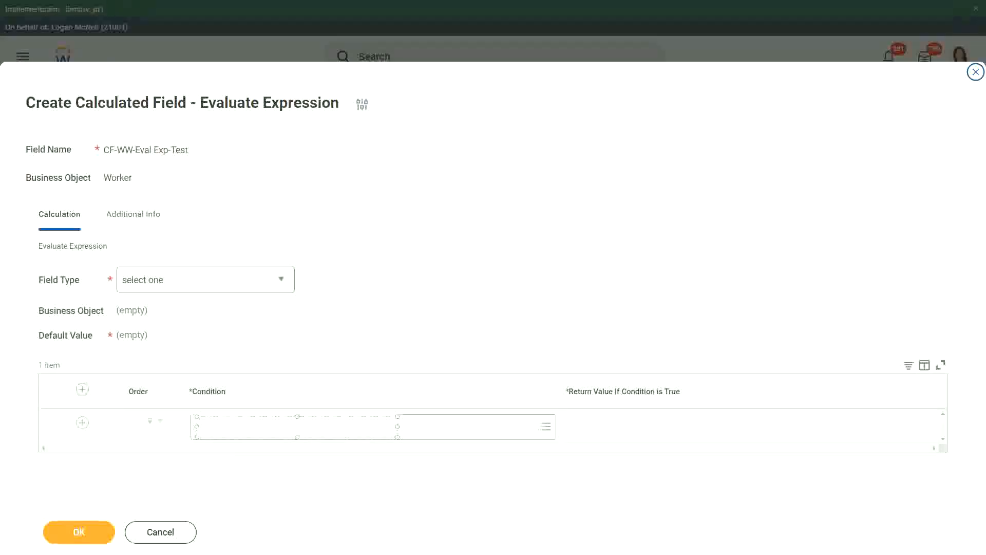
pyautogui.write('Boolean')
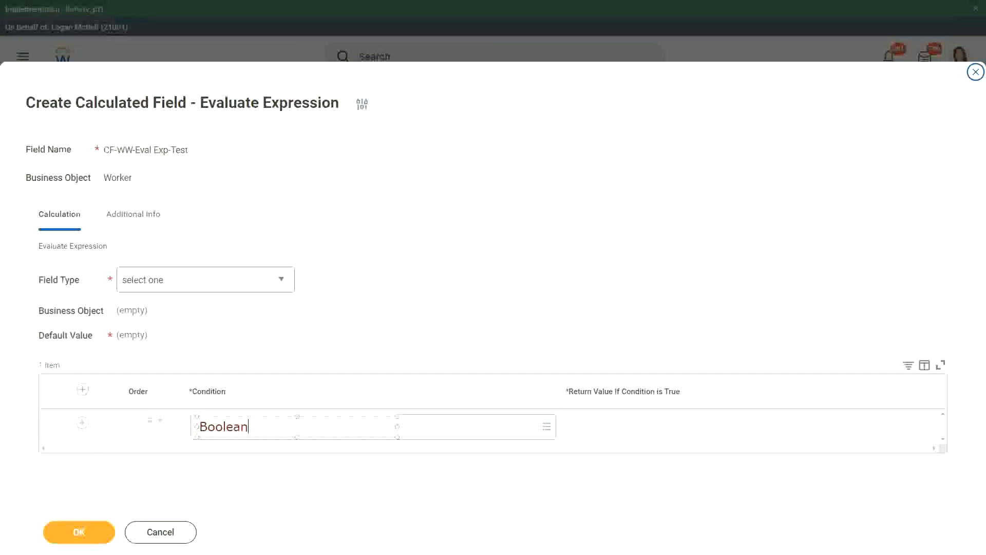
pyautogui.write('or a T')
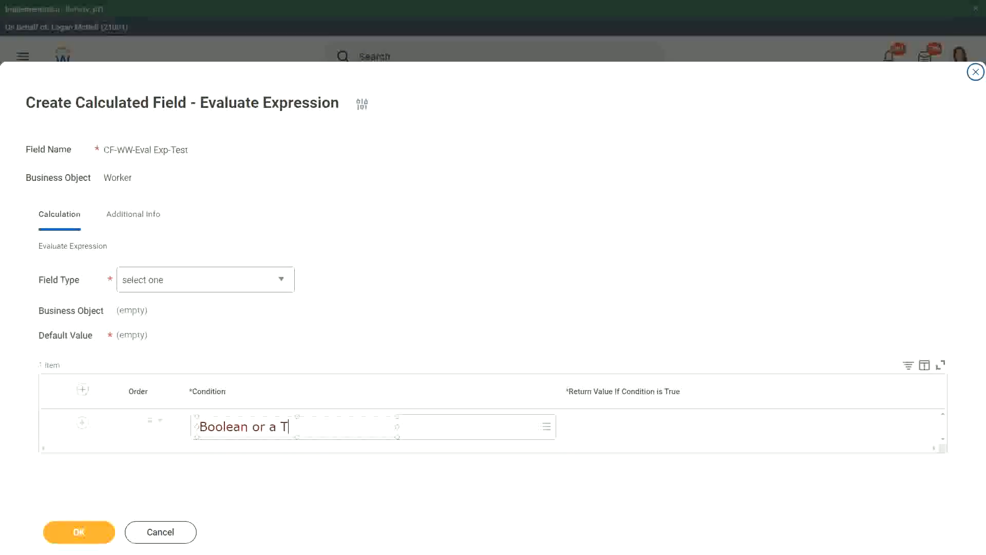
pyautogui.write('/F field')
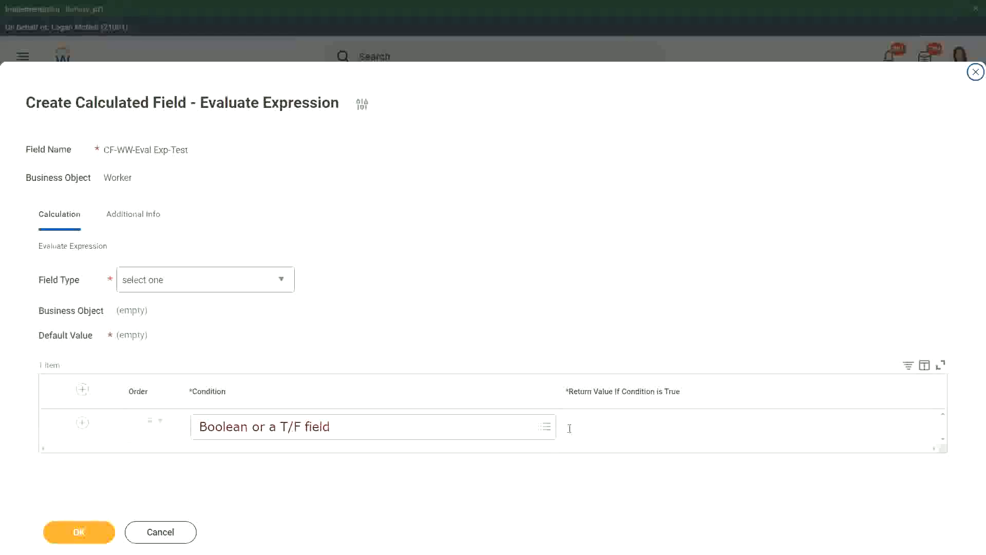
# Annotate the Return Value with 'Another Calc Field that gives the result'
pyautogui.click(572, 428)
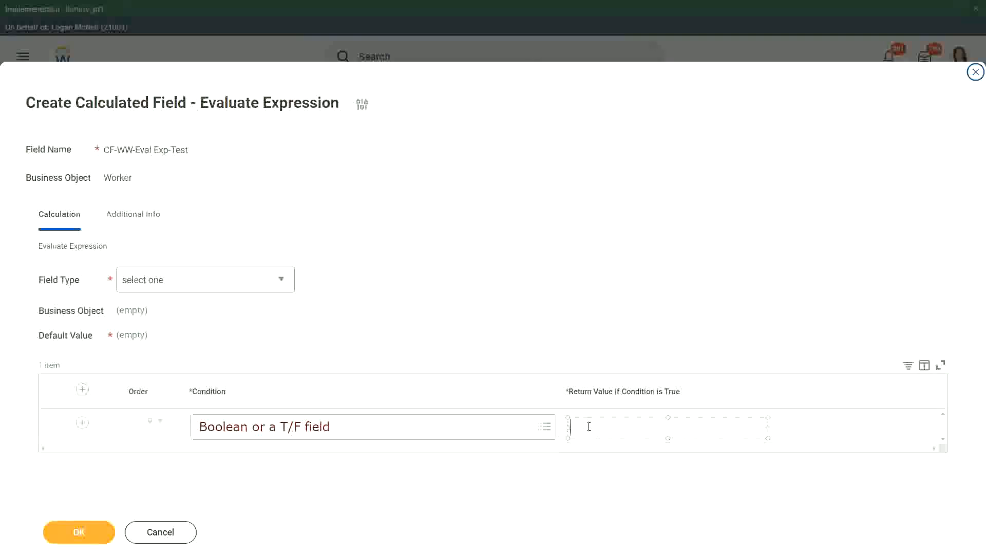
pyautogui.write('Another Calc')
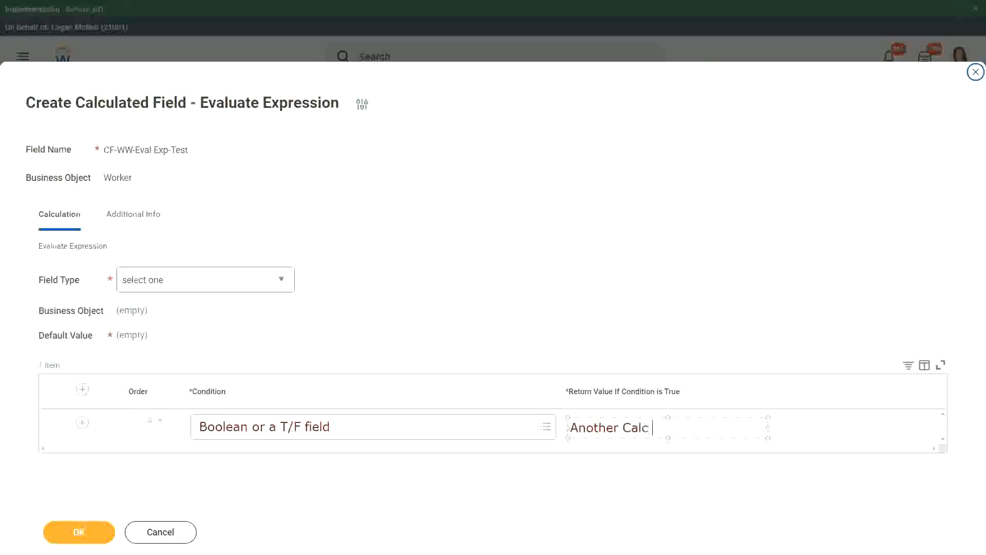
pyautogui.write('Field that')
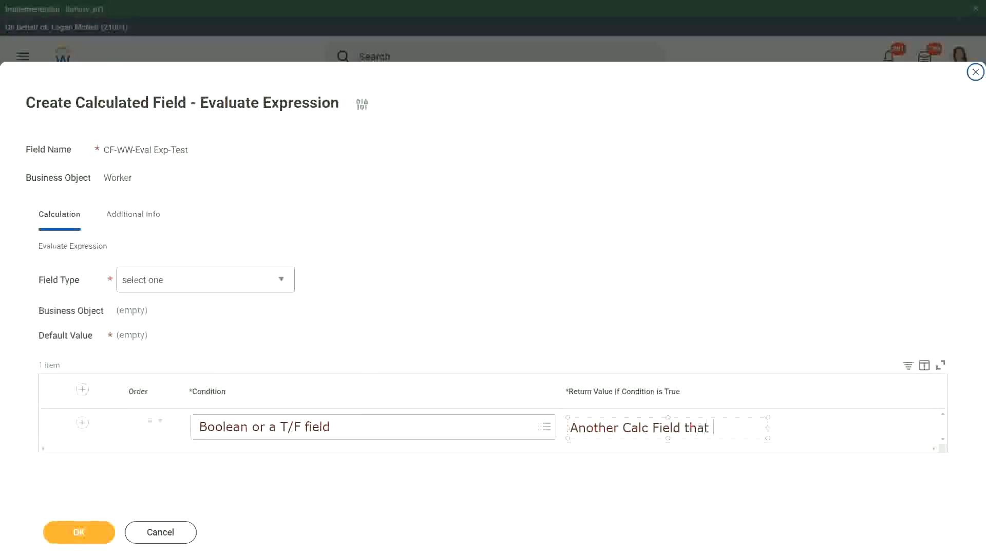
pyautogui.write('gives the resul')
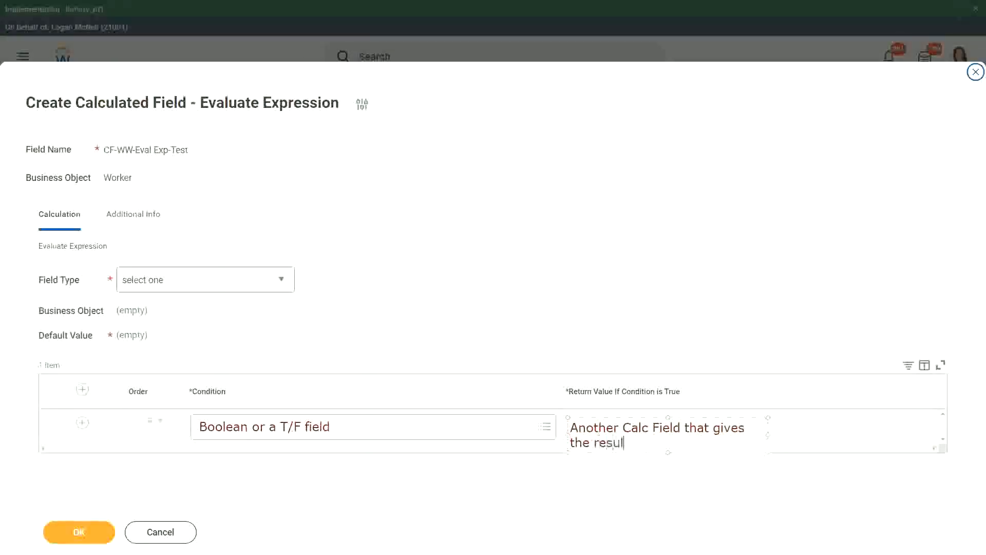
pyautogui.write('t')
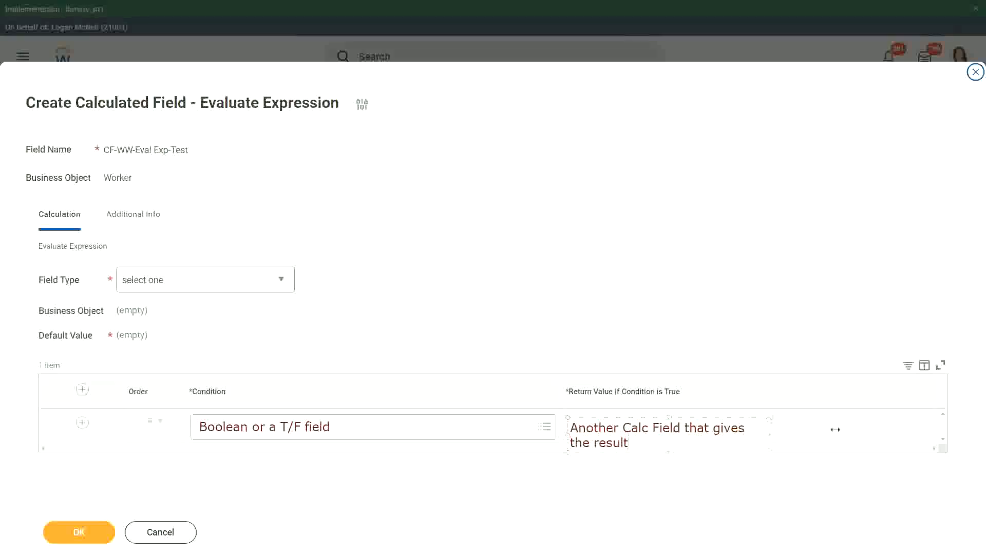
# Set the calculated field's Field Type to Text
pyautogui.click(685, 428)
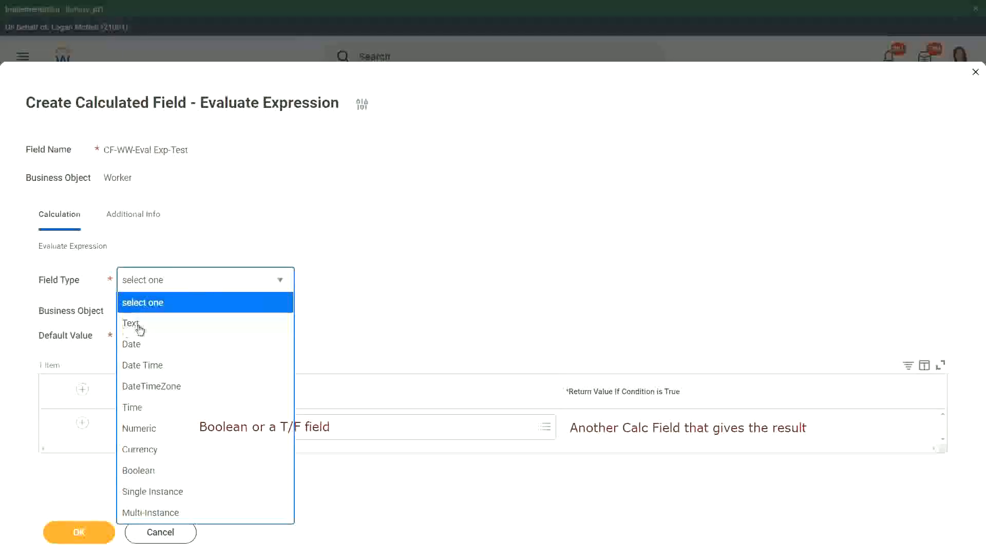
pyautogui.click(131, 322)
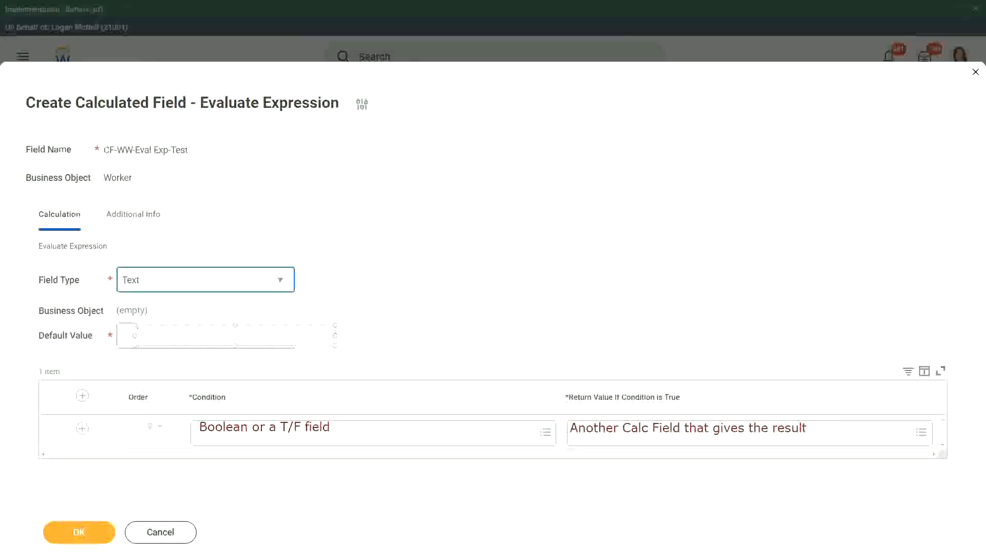
# Enter 'Some Default Value' as the Default Value note
pyautogui.write('Some')
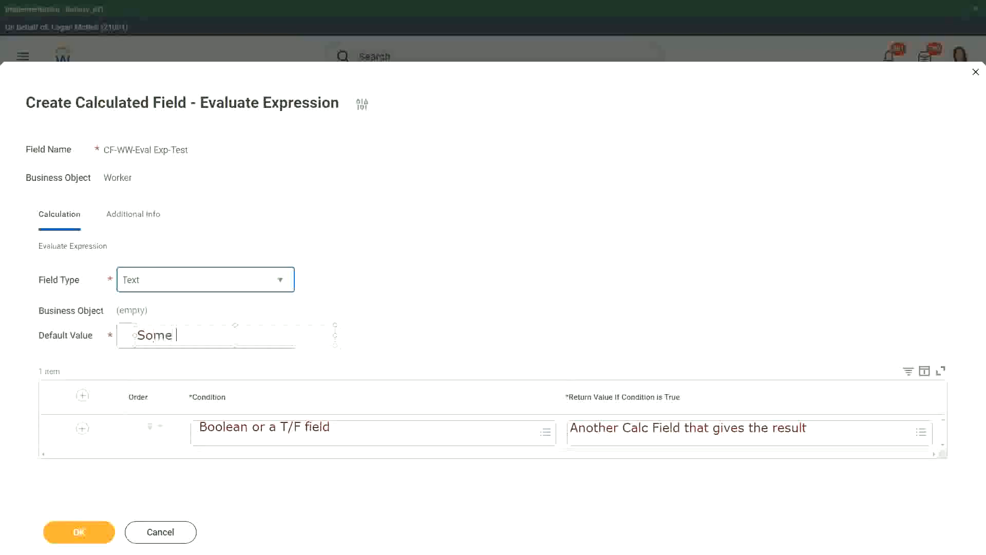
pyautogui.write('Default')
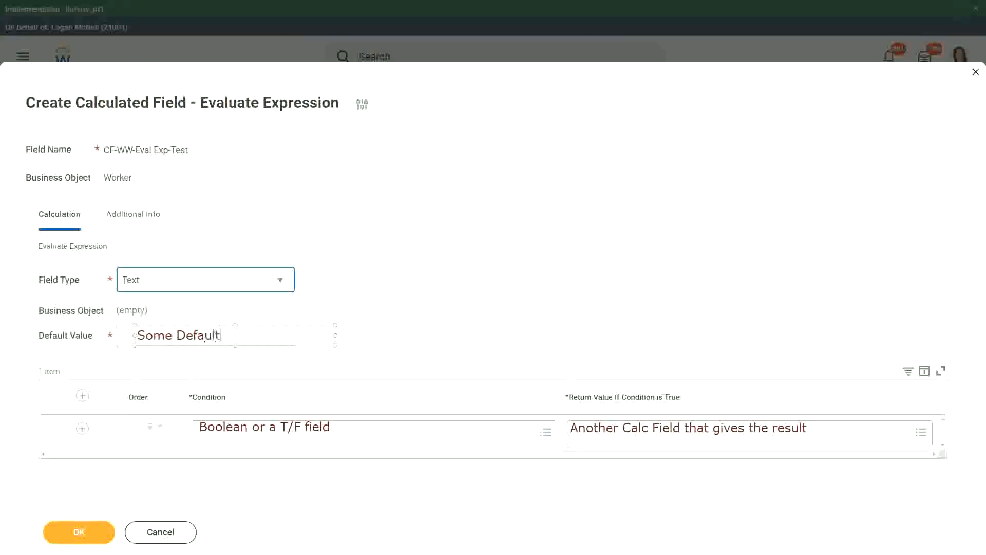
pyautogui.write('Value')
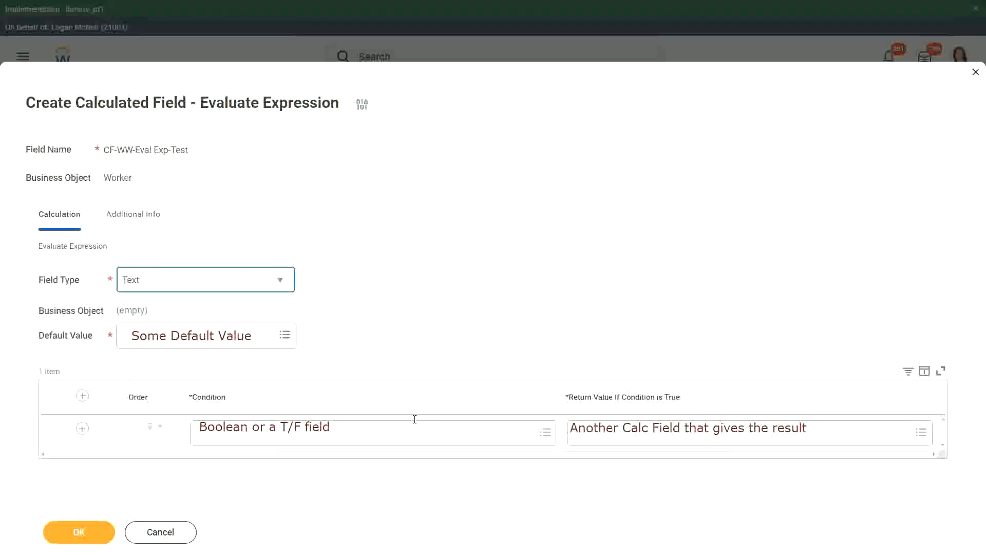
pyautogui.moveTo(240, 152)
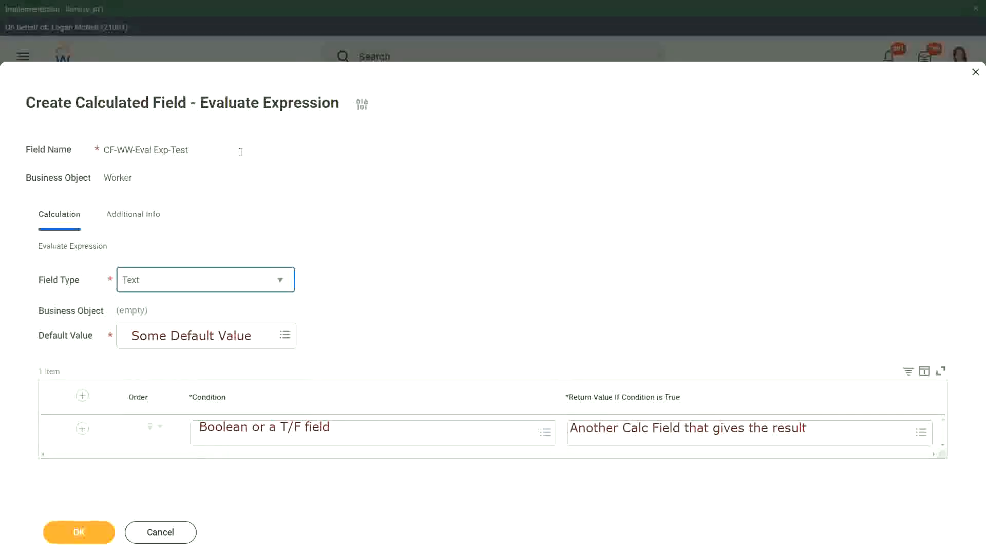
pyautogui.moveTo(319, 227)
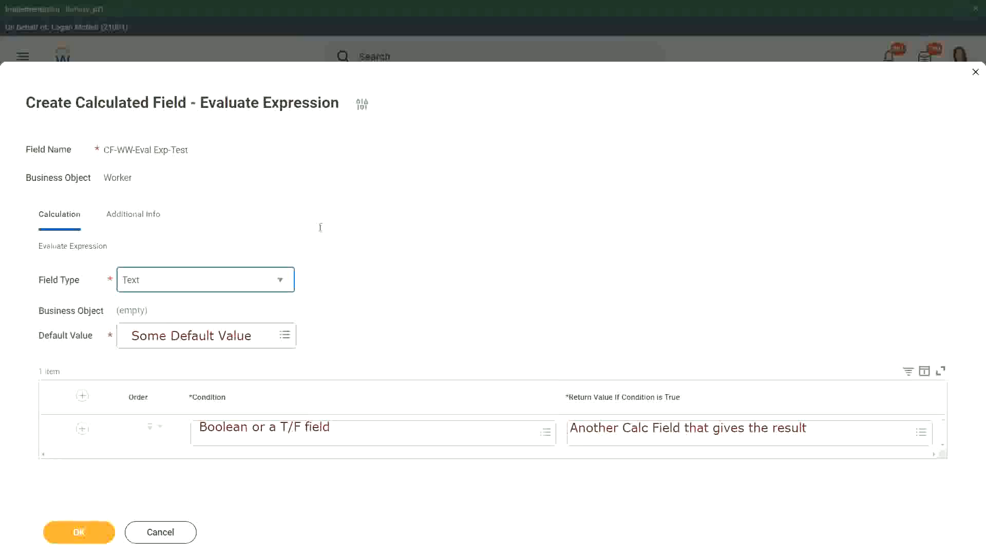
pyautogui.moveTo(349, 410)
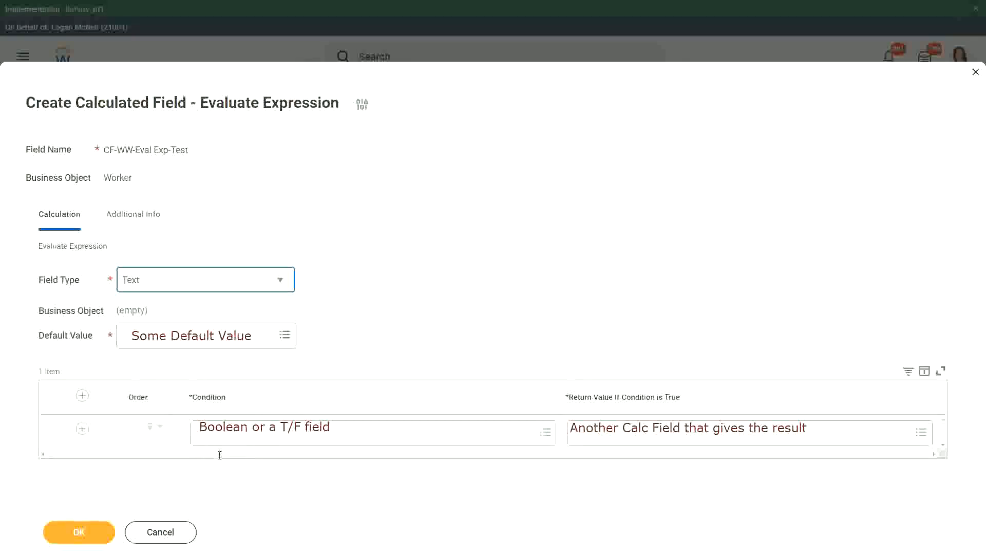
pyautogui.moveTo(278, 501)
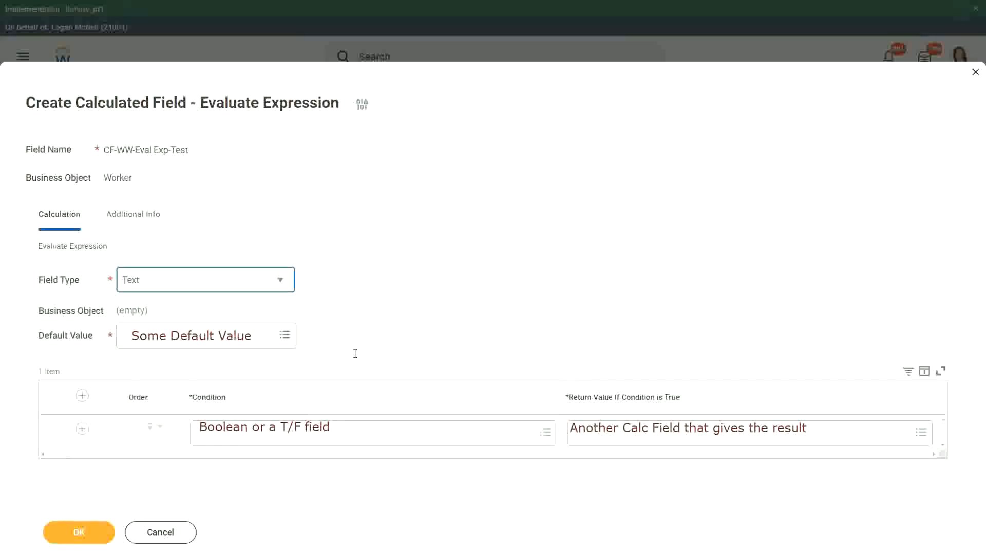
pyautogui.moveTo(517, 421)
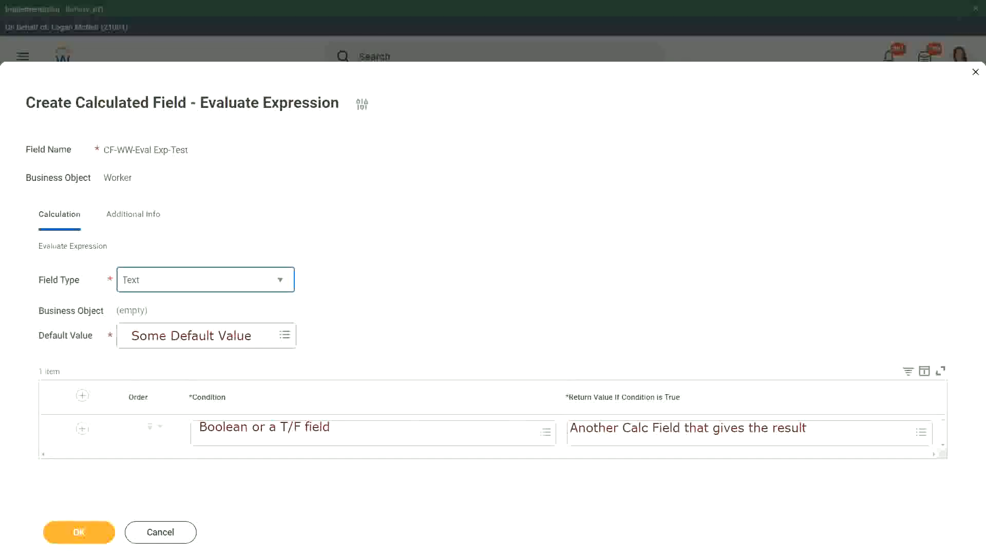
pyautogui.moveTo(179, 525)
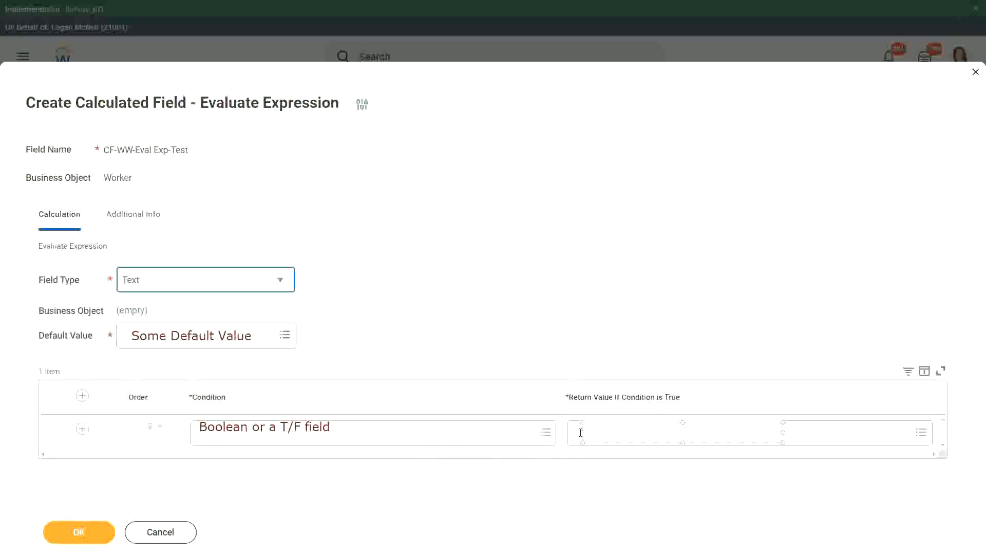
# Note the return value as 'Type in the value that you want in the output'
pyautogui.write('Ty')
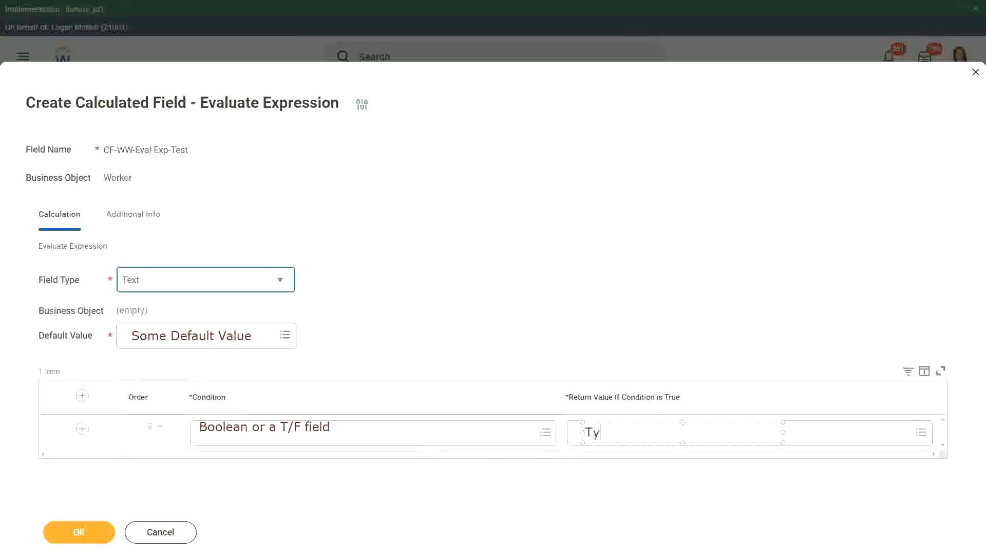
pyautogui.write('pe in the')
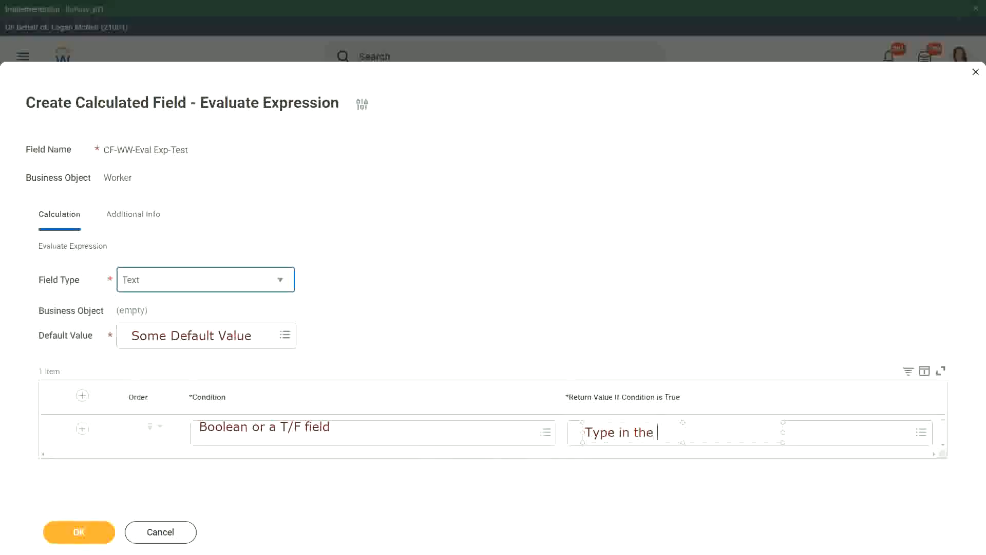
pyautogui.write('value that you want in')
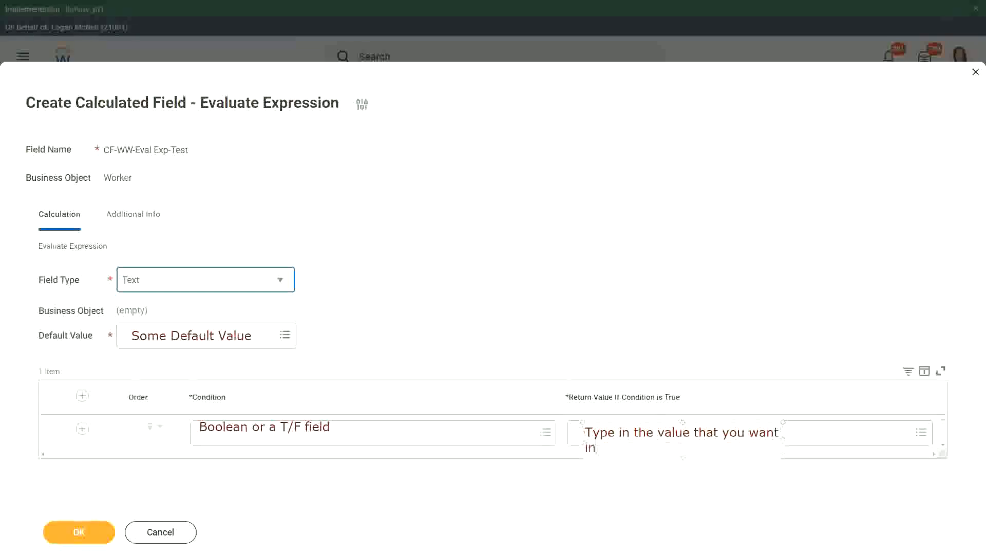
pyautogui.write('the outp')
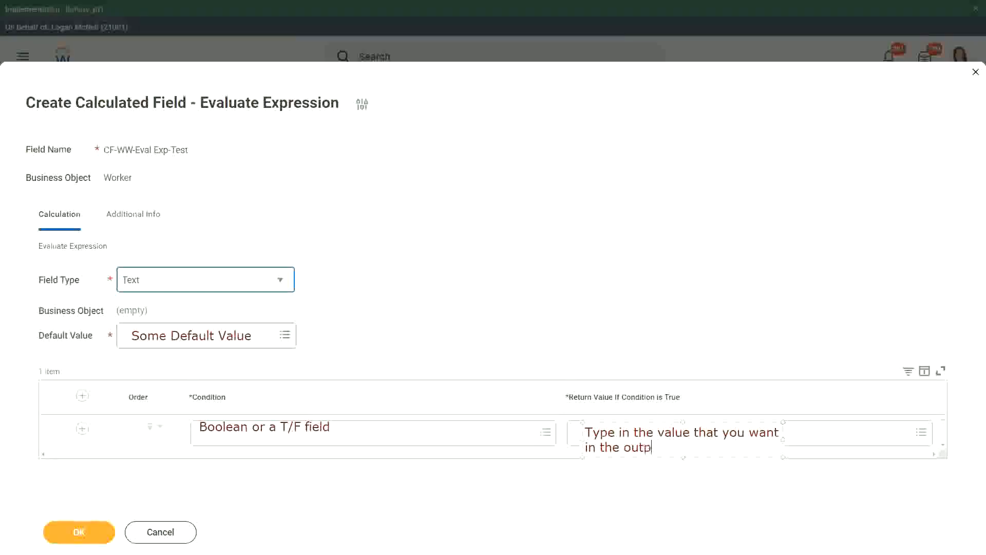
pyautogui.write('ut')
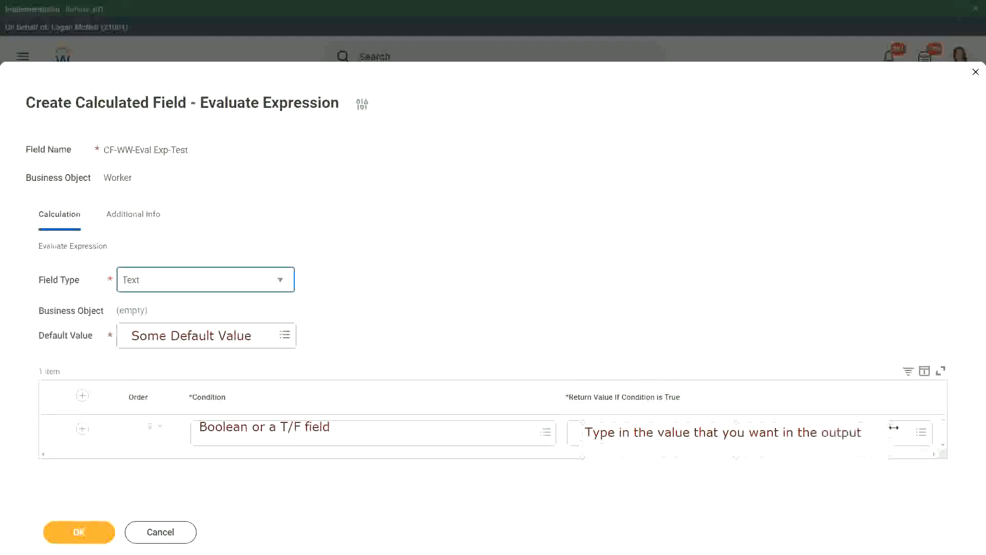
pyautogui.moveTo(791, 327)
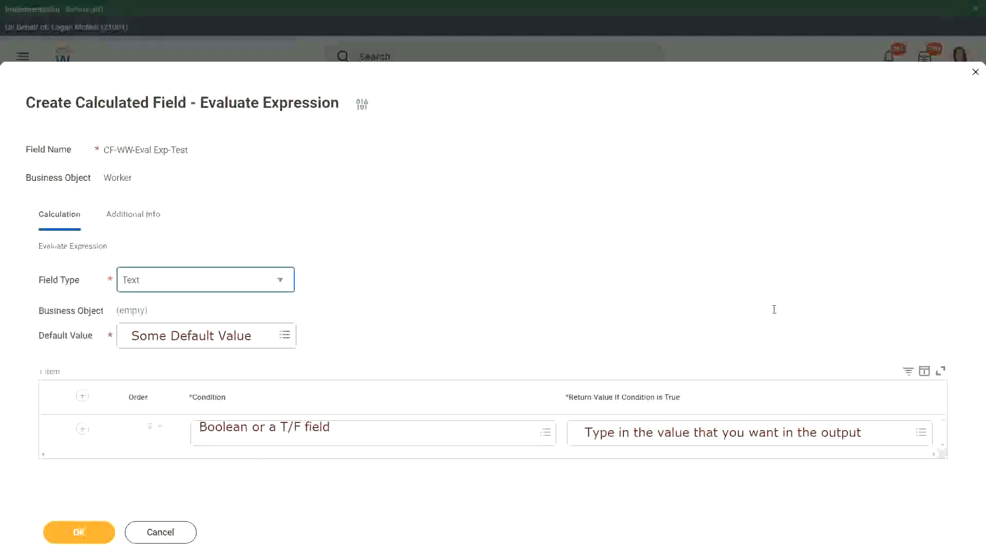
pyautogui.moveTo(573, 345)
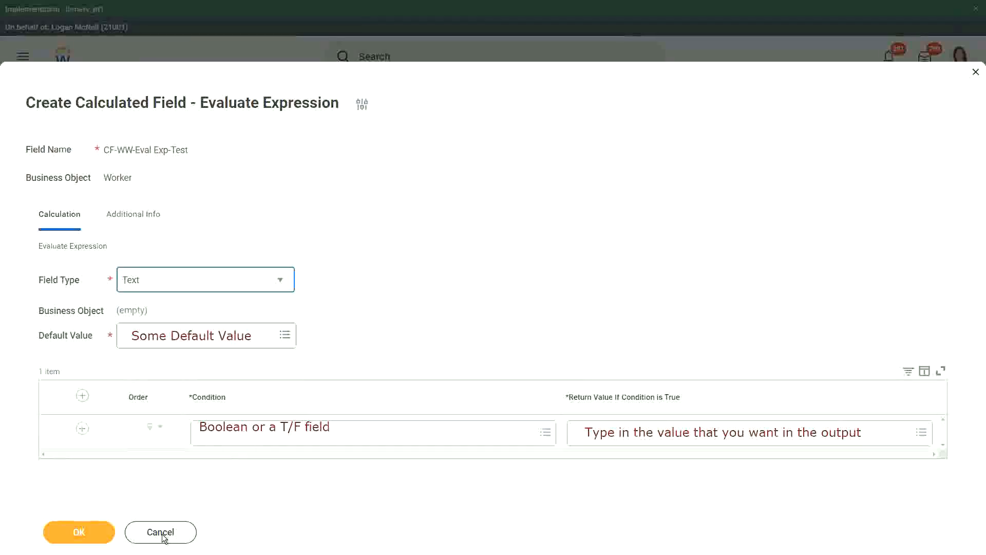
# Cancel the form and discard it, returning to the Workday home page unsaved
pyautogui.click(160, 532)
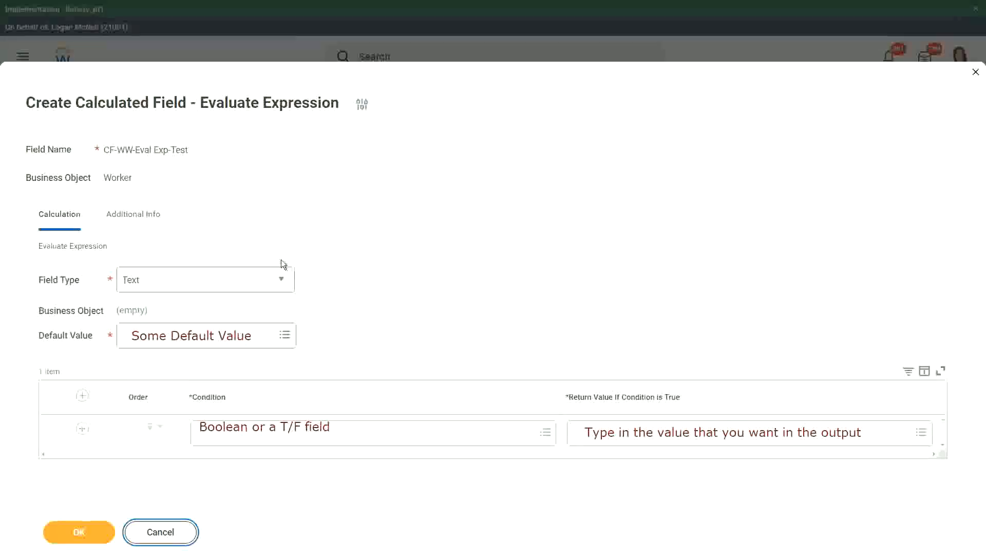
pyautogui.click(79, 531)
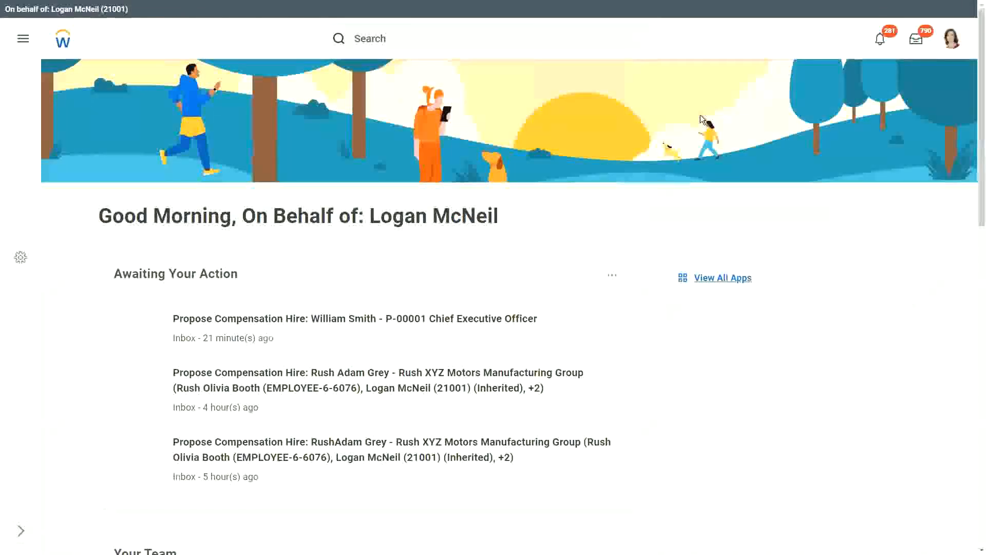
pyautogui.click(23, 38)
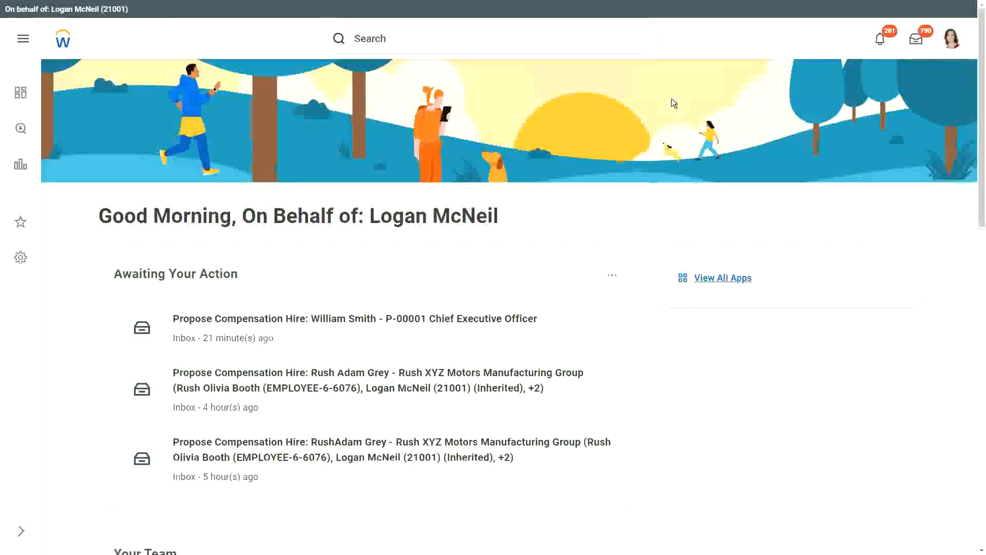
pyautogui.moveTo(7, 11)
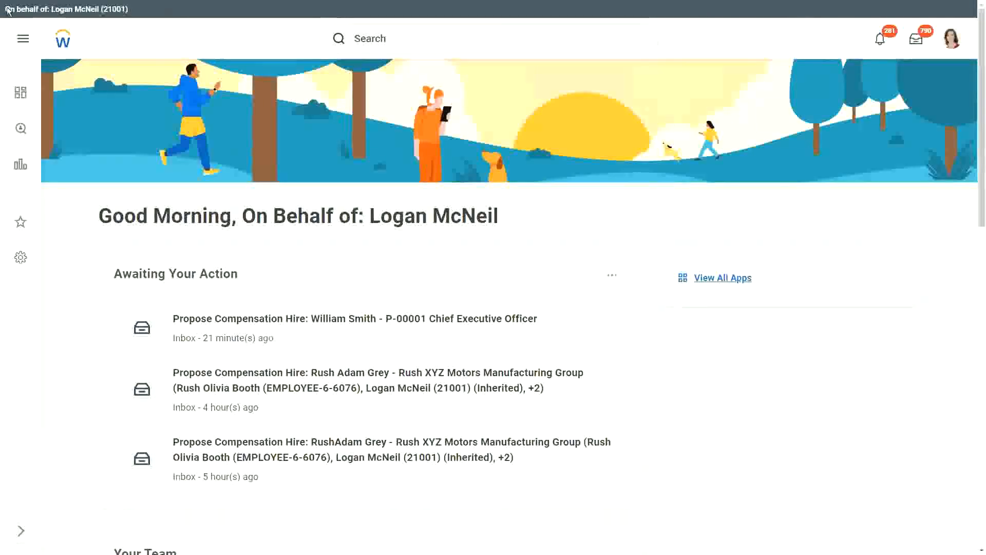